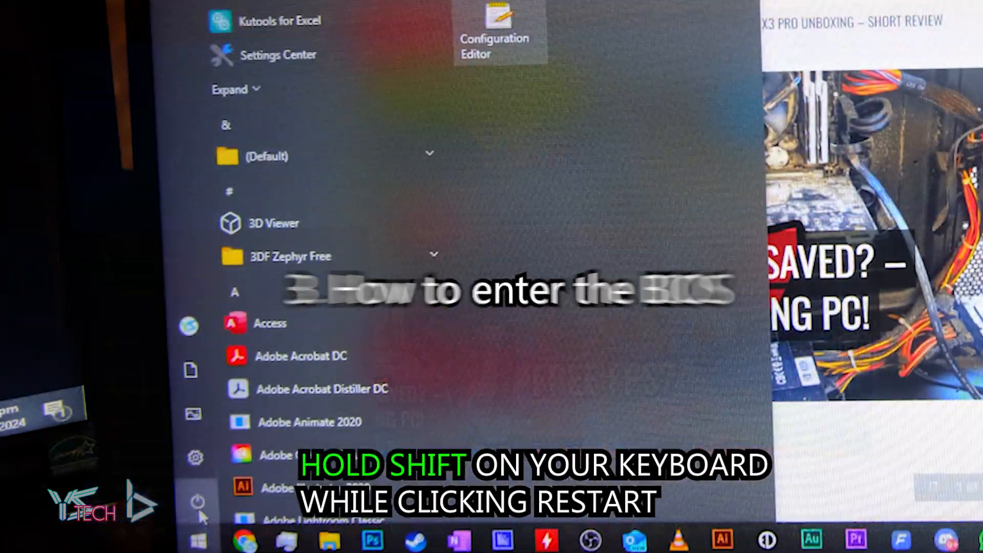
- Restart Windows 10 into the recovery options and choose Troubleshoot to reach firmware settings
left_click(196, 502)
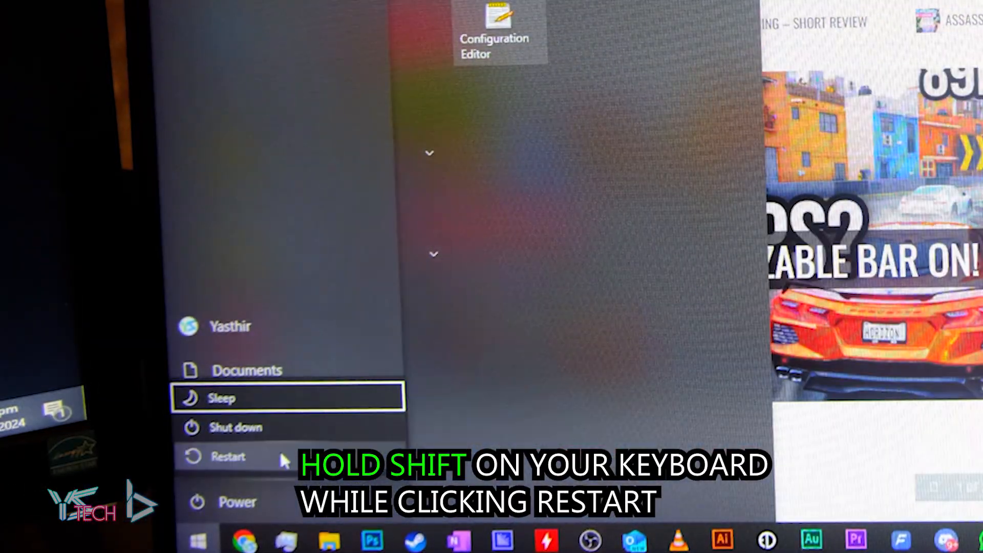
left_click(227, 457)
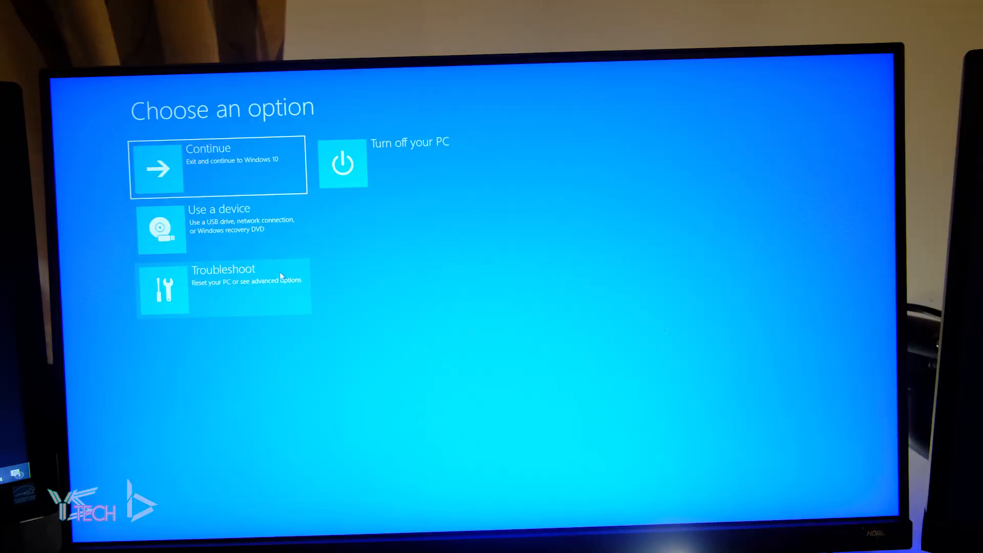
left_click(222, 287)
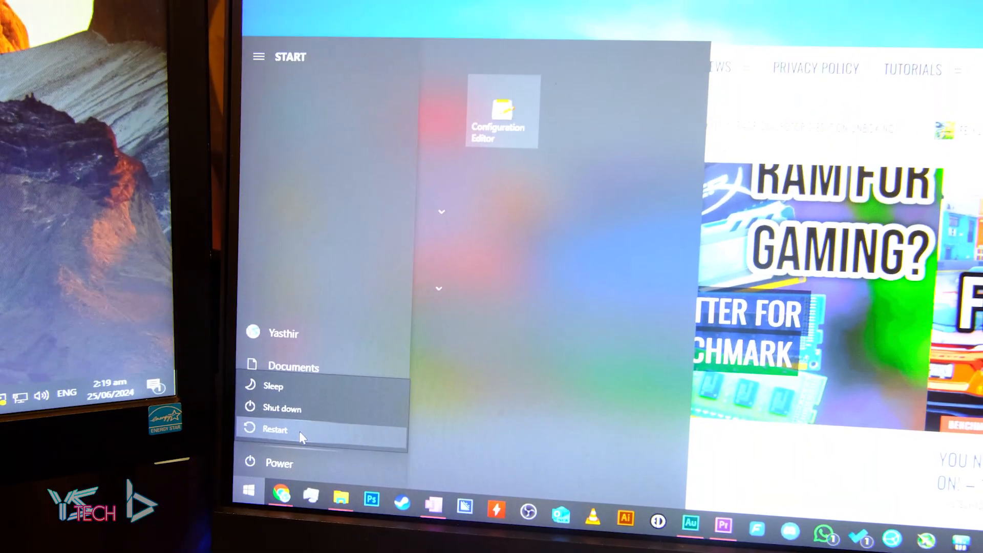
left_click(274, 429)
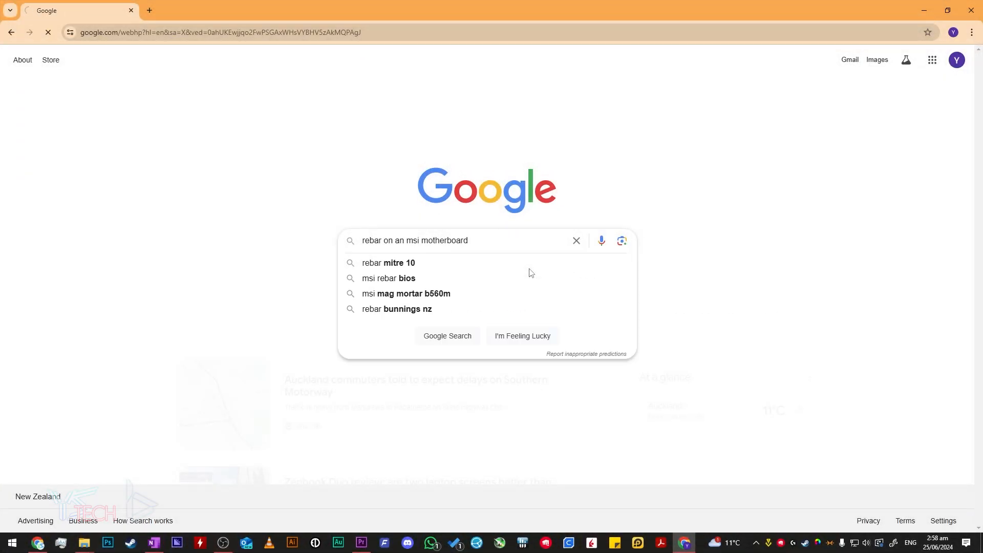
- Search Google for 'rebar on an msi motherboard' and open MSI's Resizable Bar article
key("enter")
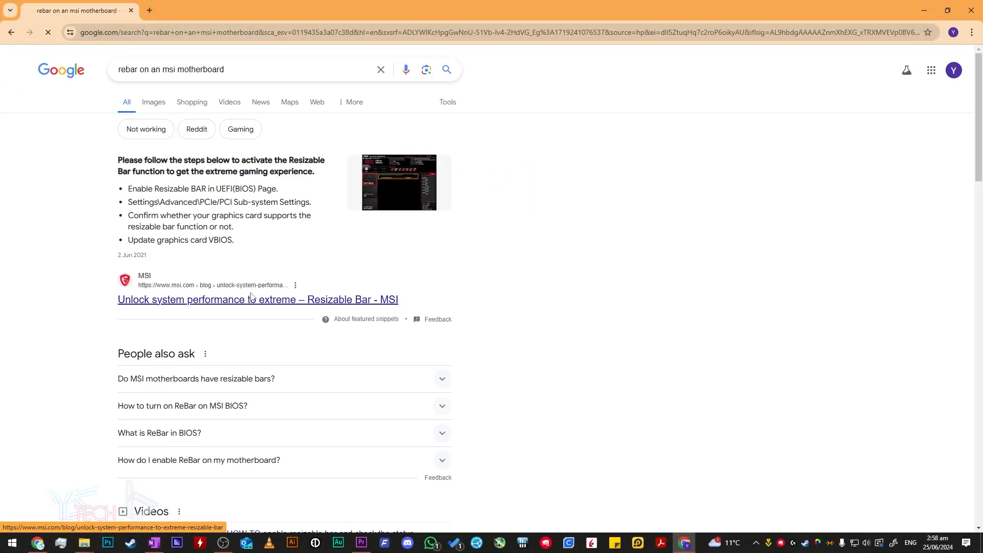
left_click(257, 299)
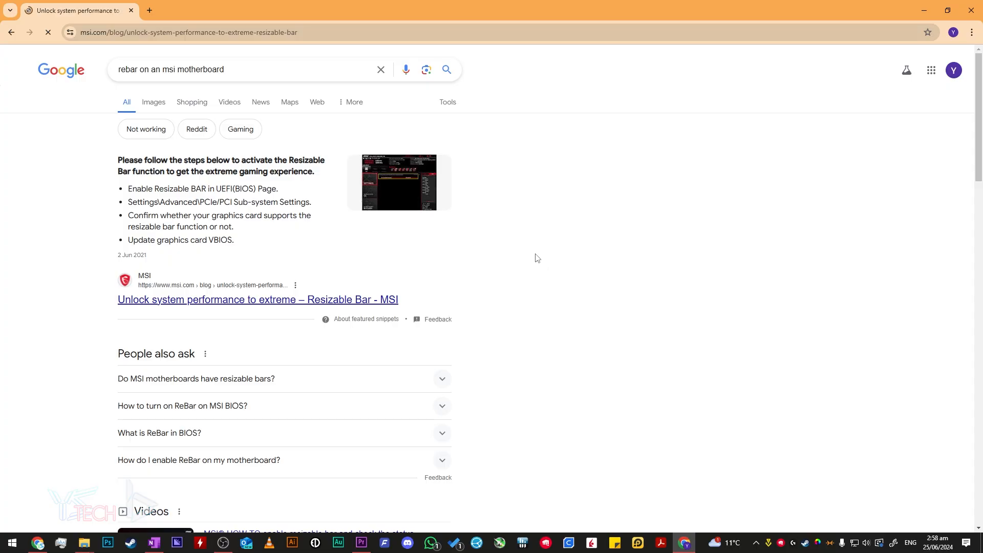
left_click(257, 299)
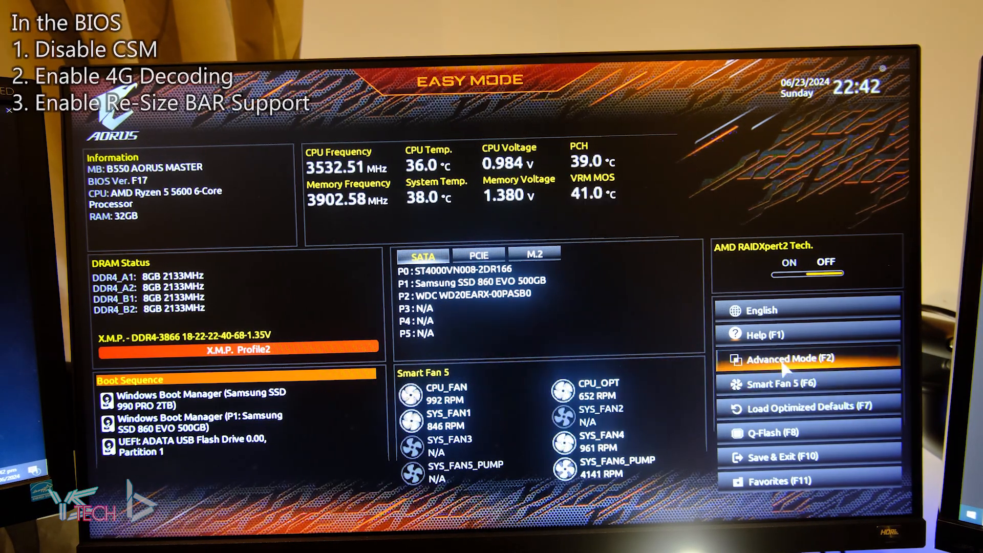
- Enter Advanced Mode, set CSM Support to Disabled under Boot, and go to the Settings section
left_click(778, 359)
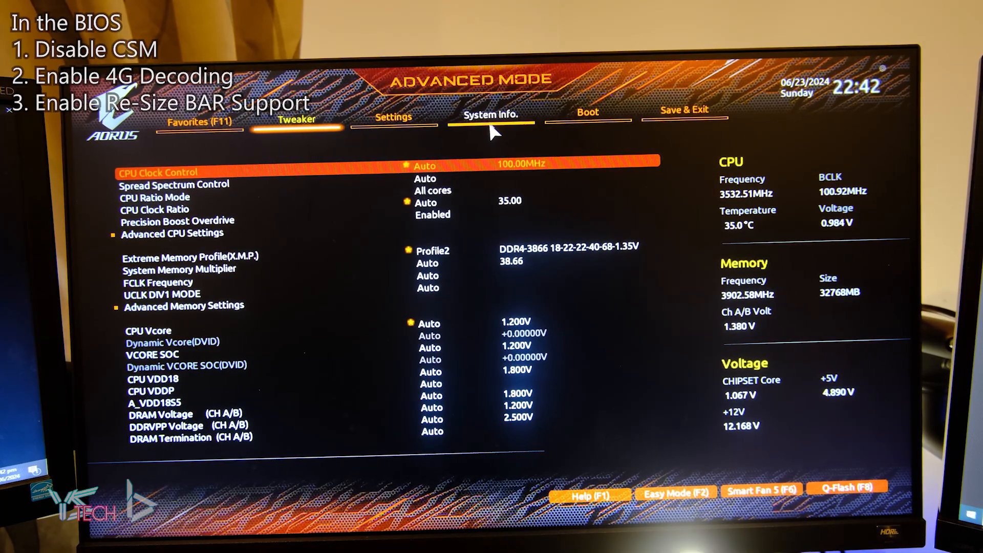
left_click(587, 112)
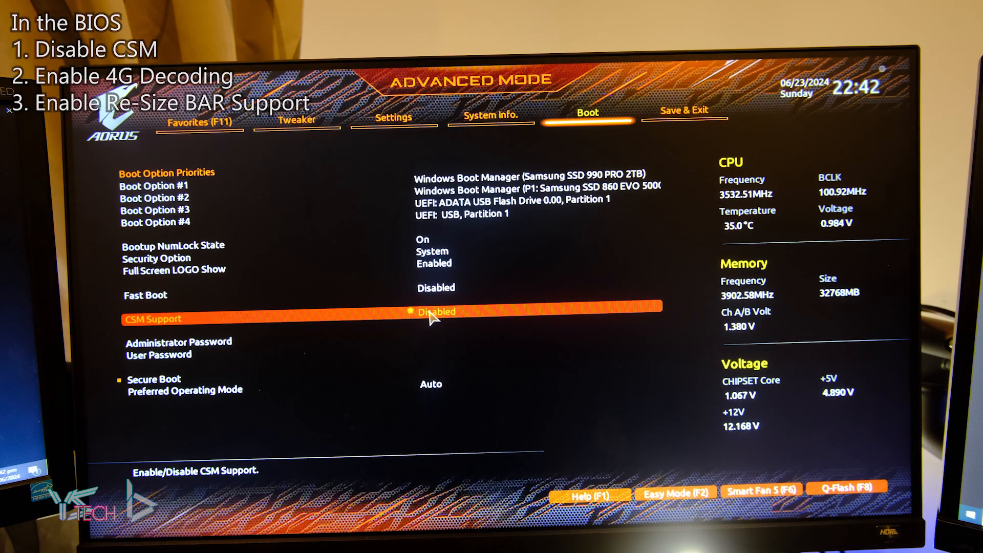
left_click(436, 312)
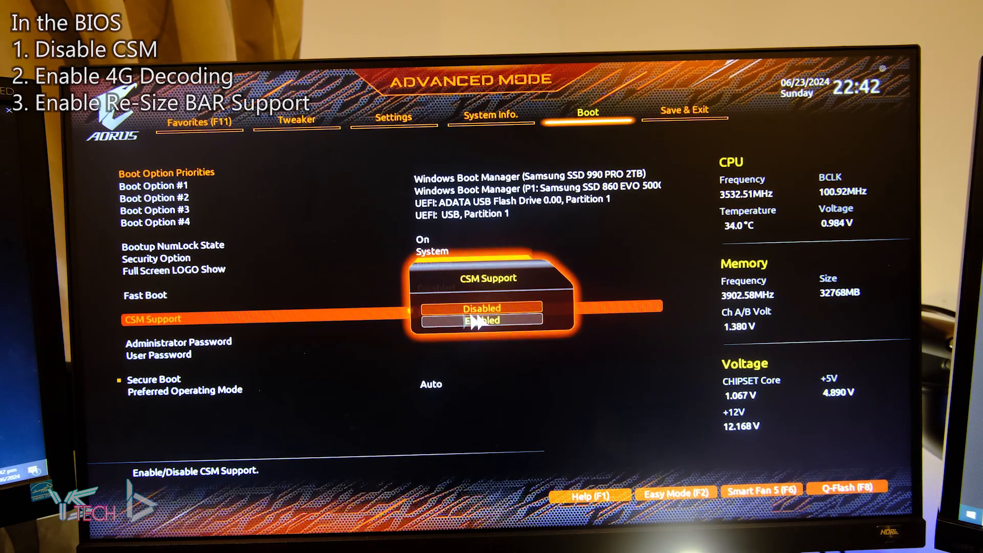
left_click(482, 308)
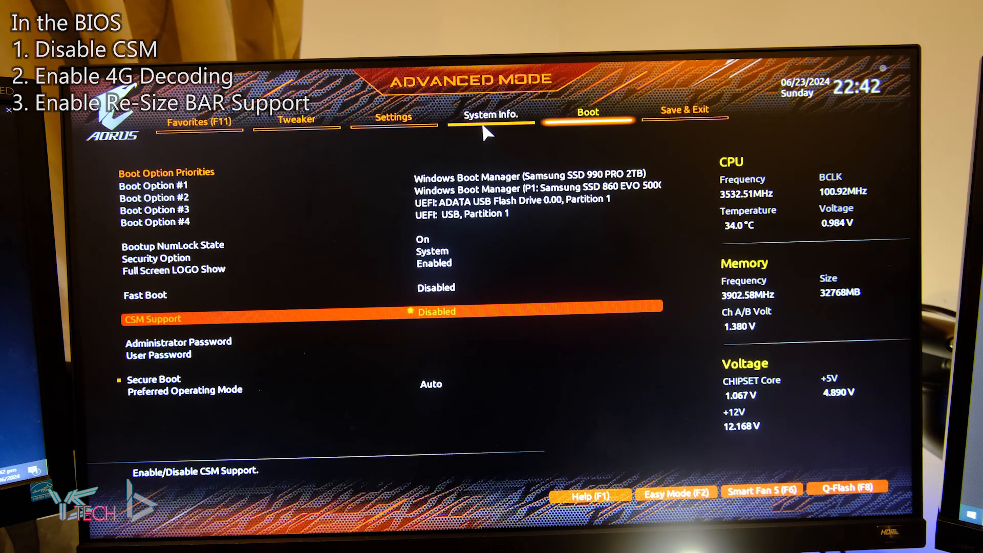
left_click(394, 117)
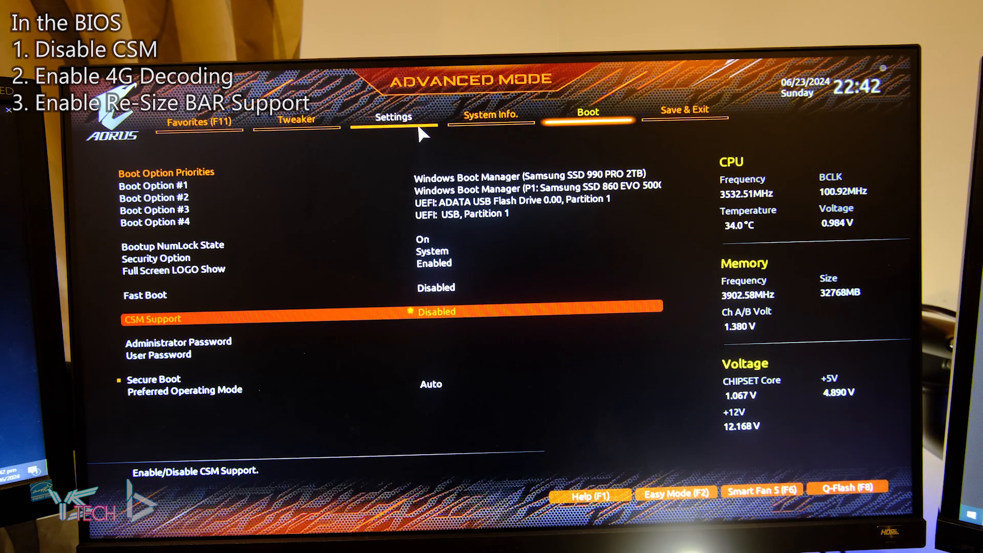
left_click(392, 116)
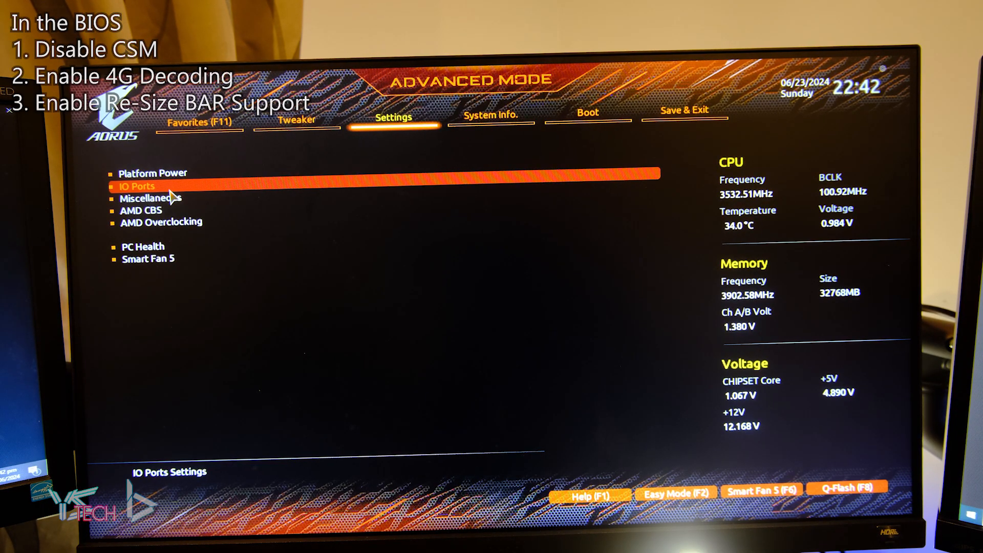
- In IO Ports, set Above 4G Decoding to Enabled and select Re-Size BAR Support
left_click(136, 186)
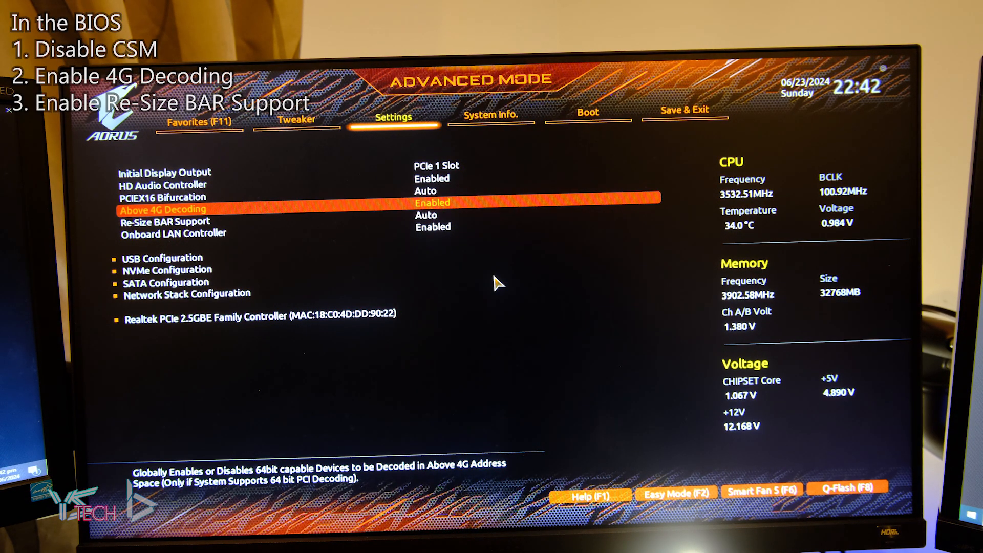
left_click(431, 202)
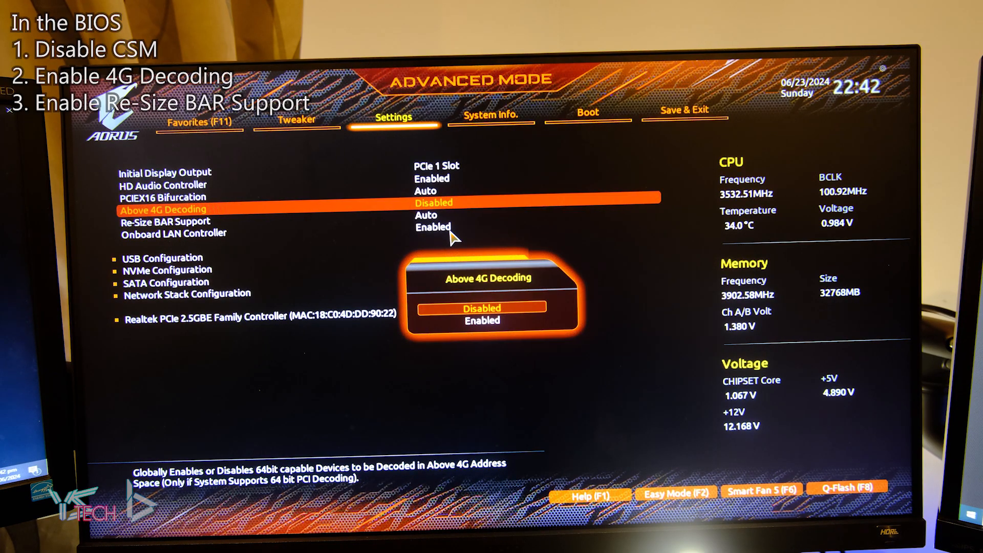
left_click(482, 320)
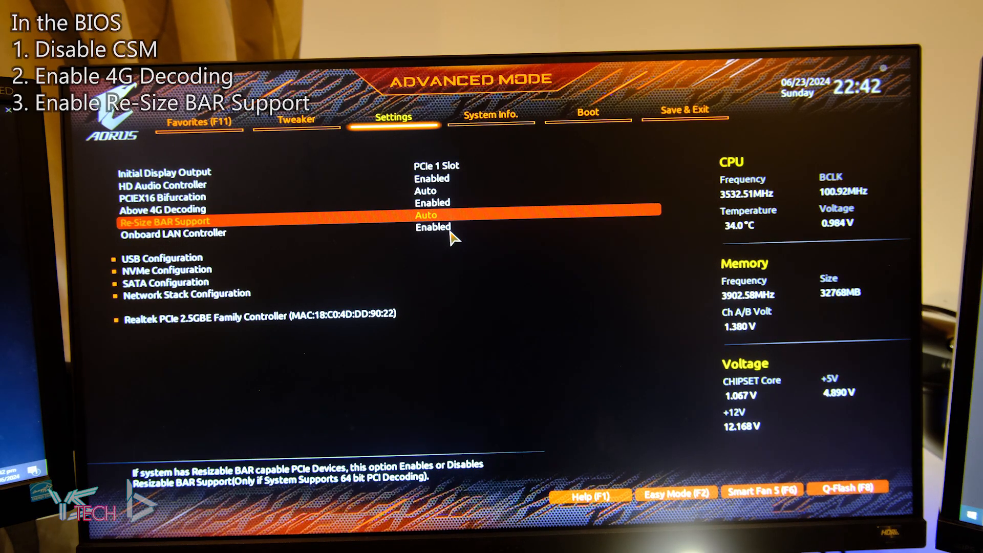
left_click(482, 219)
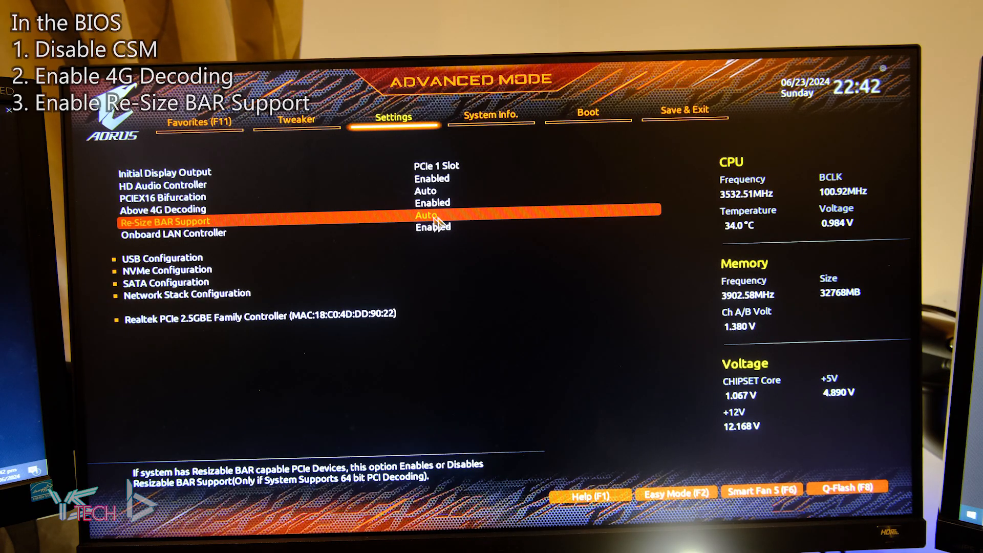
key("up")
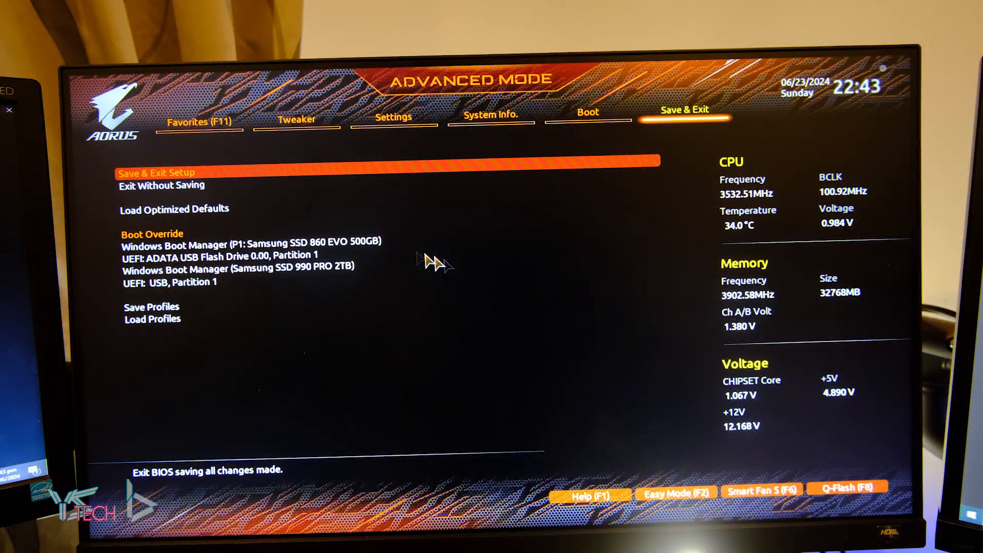
- Save the changes and exit the AORUS BIOS setup
left_click(156, 172)
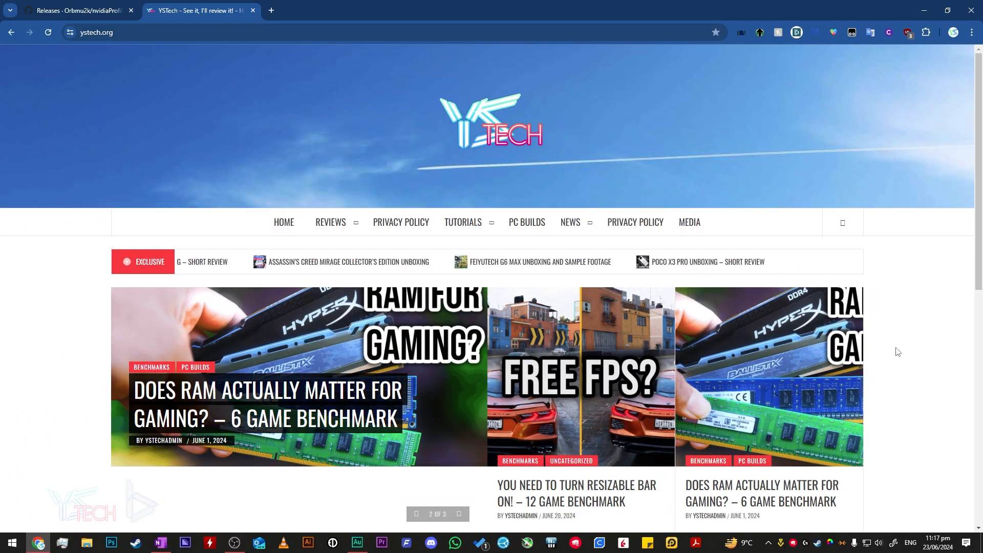
- Launch NVIDIA Control Panel from the desktop context menu
left_click(12, 543)
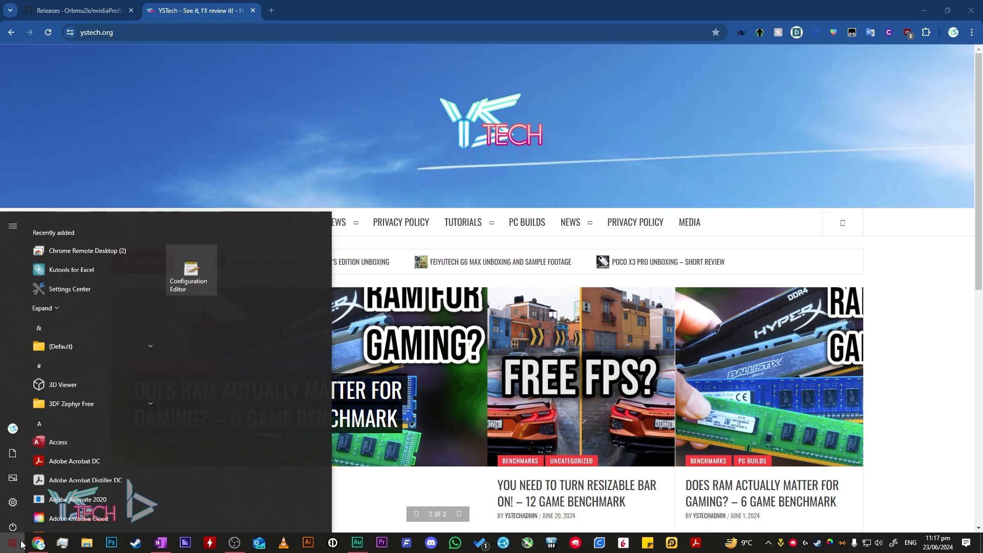
type("nvidia control panel")
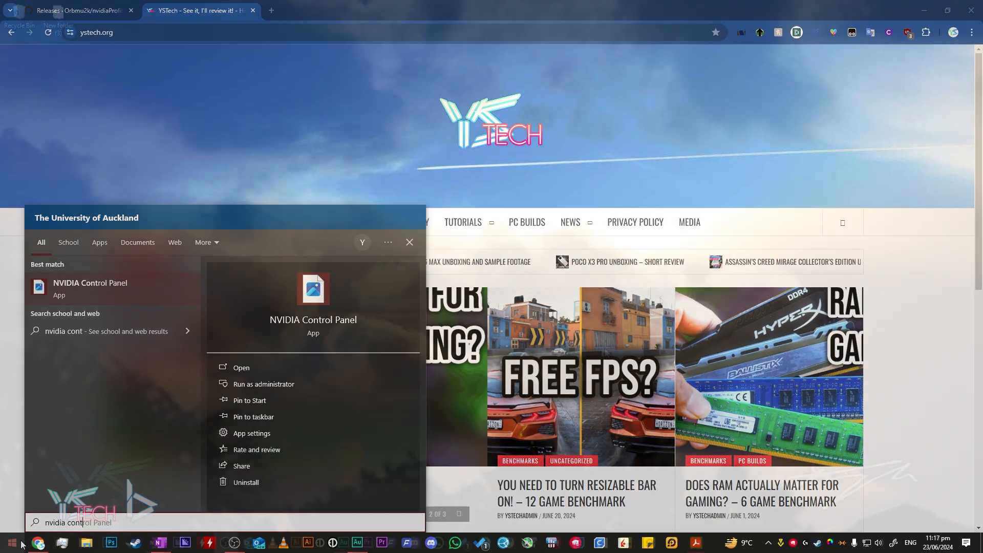
right_click(775, 344)
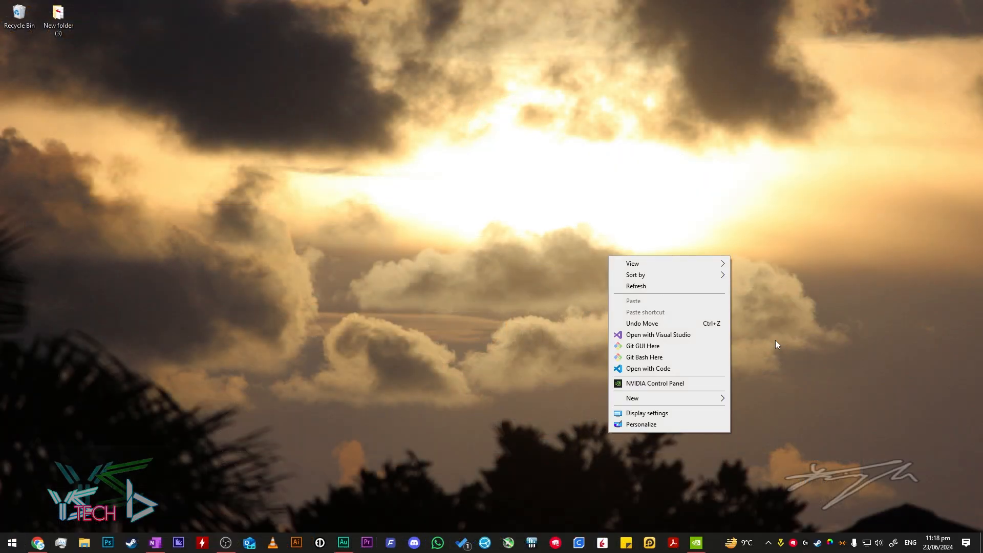
left_click(654, 383)
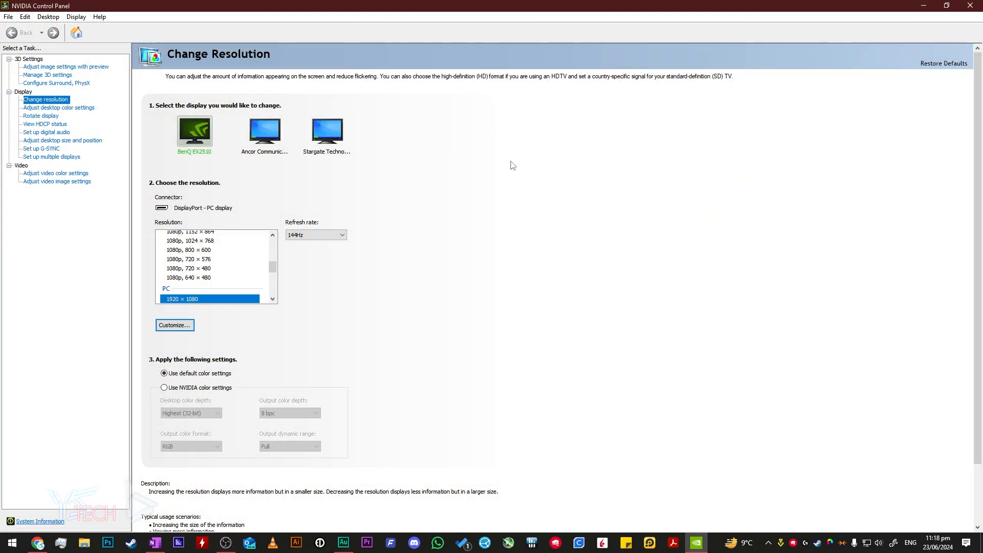
mouse_move(496, 152)
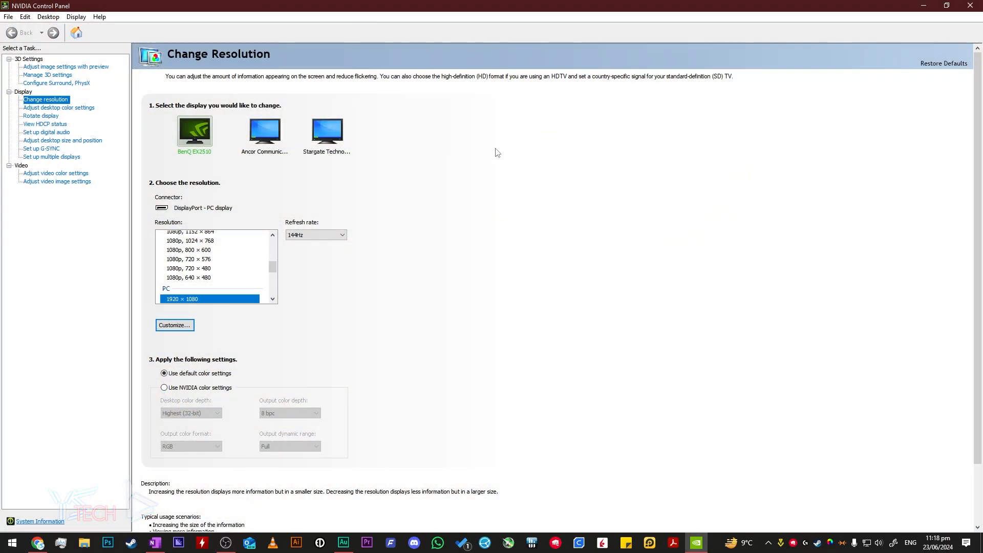
- View Help > System Information to confirm Resizable BAR reads Yes for the RTX 3070
left_click(98, 16)
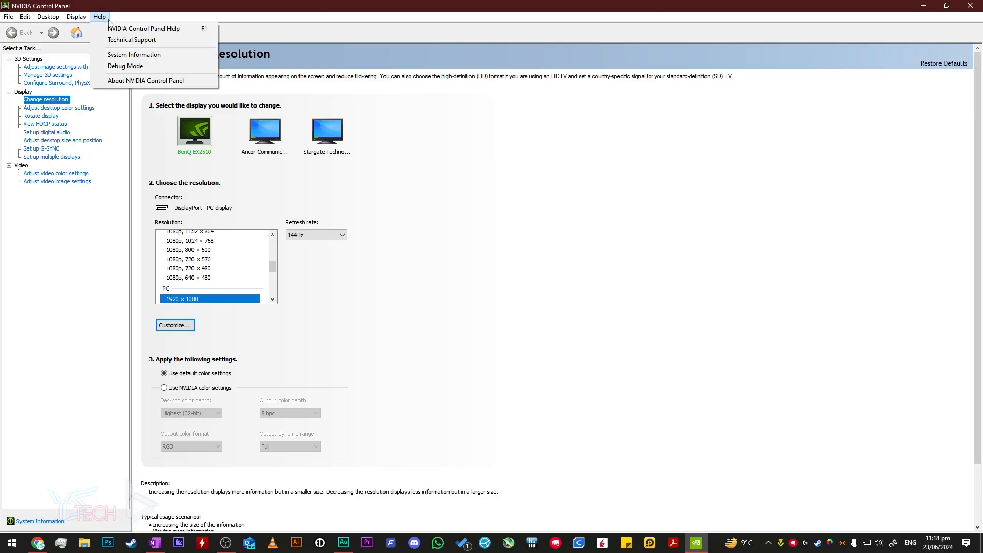
left_click(134, 55)
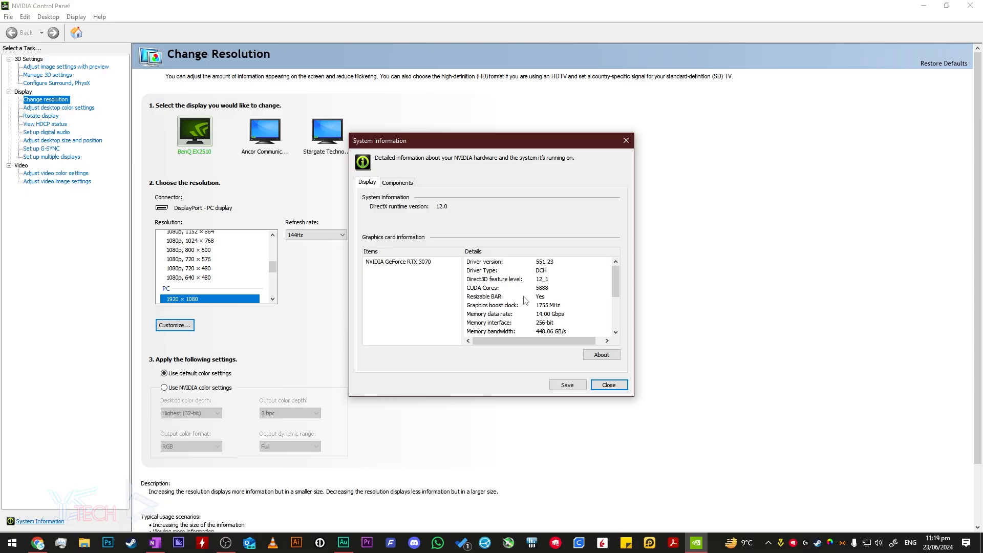
left_click(11, 543)
type("gpu")
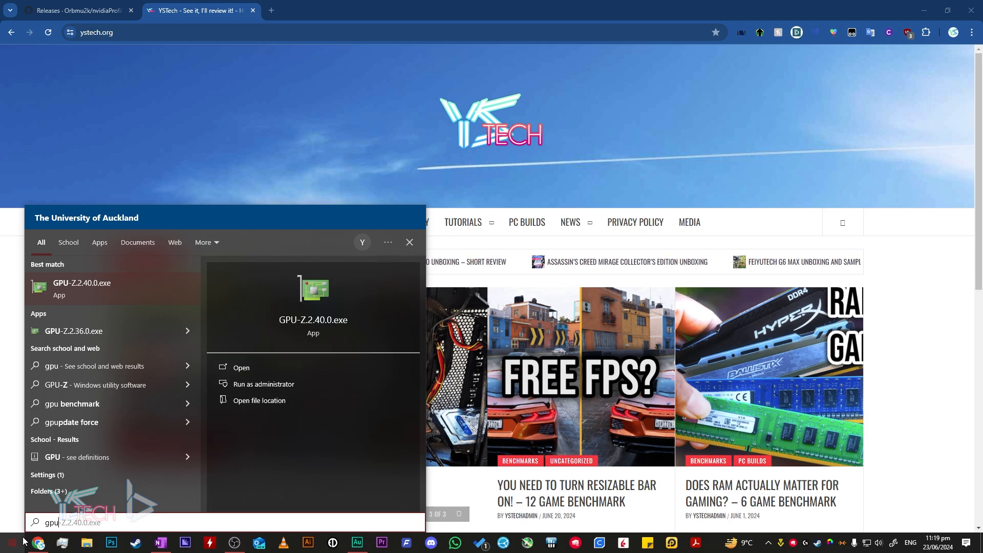
- Launch GPU-Z and show the PCIe Resizable BAR details on the Advanced tab
left_click(240, 368)
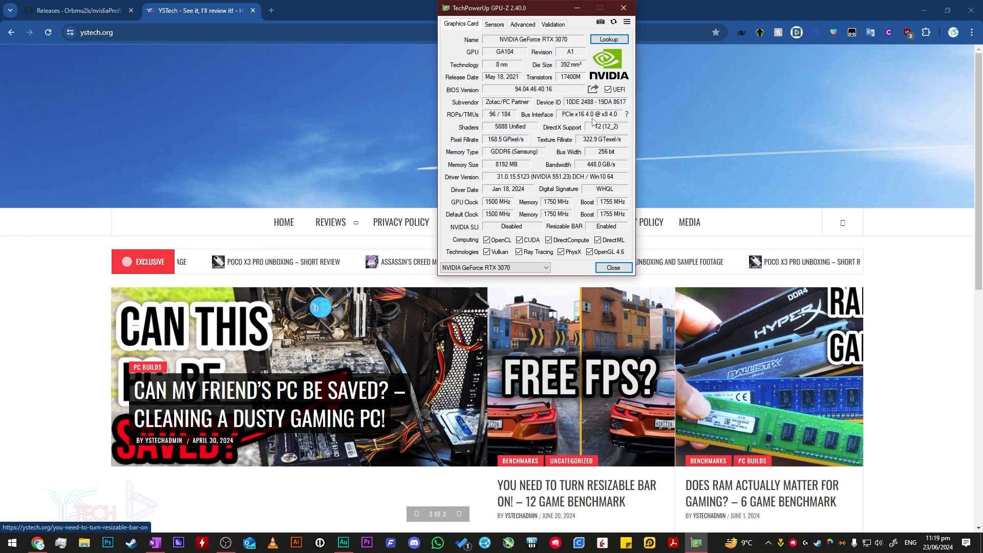
left_click(523, 24)
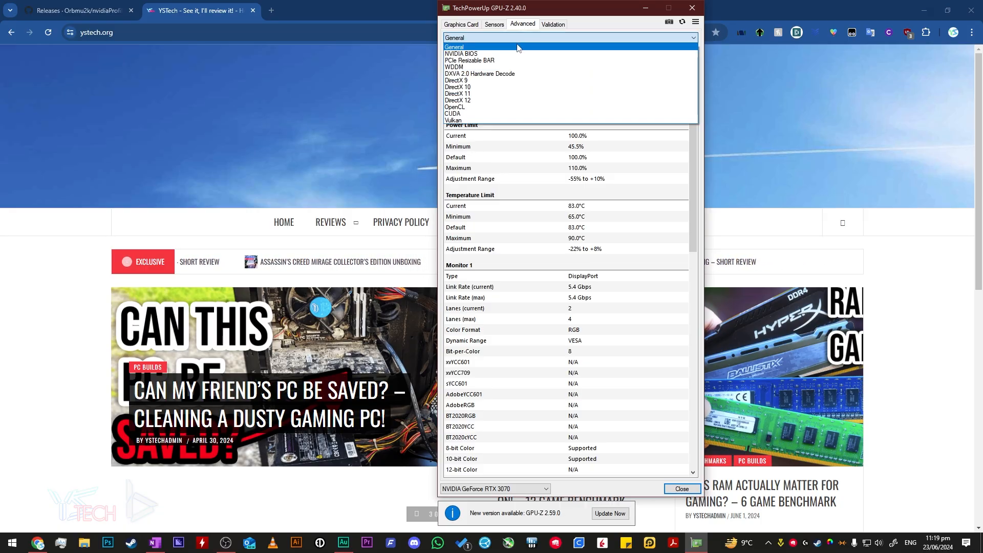
left_click(469, 61)
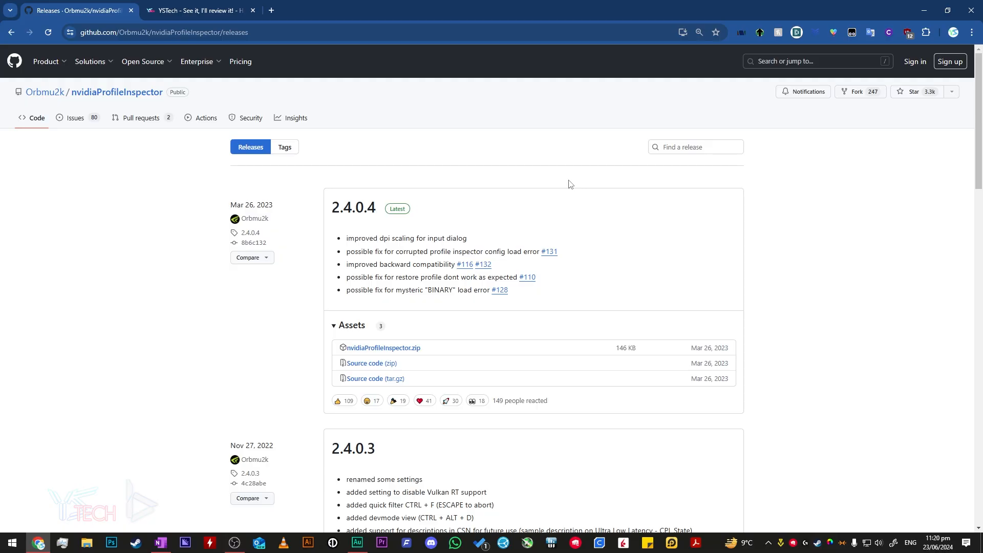
- Download nvidiaProfileInspector.zip from the 2.4.0.4 release into Downloads
left_click(383, 349)
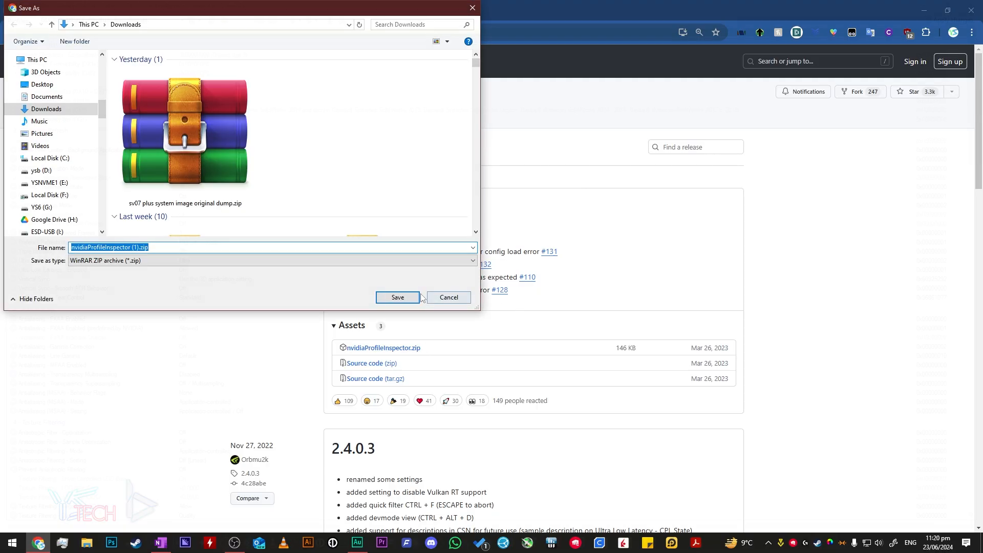
left_click(397, 297)
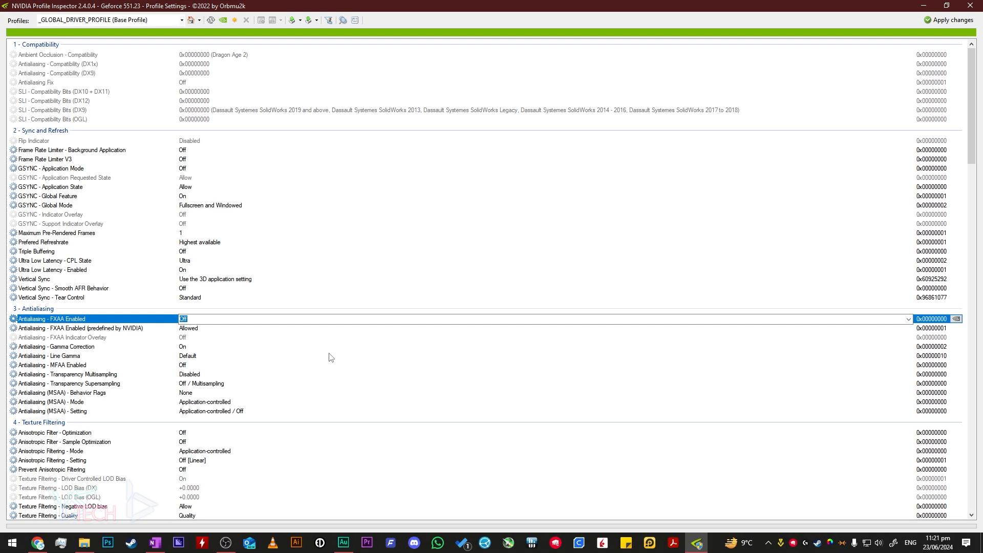
- Under 5 - Common, set rBAR Feature to Enabled and fill rBAR Options and Size Limit with RDR2 values
scroll("down", 3)
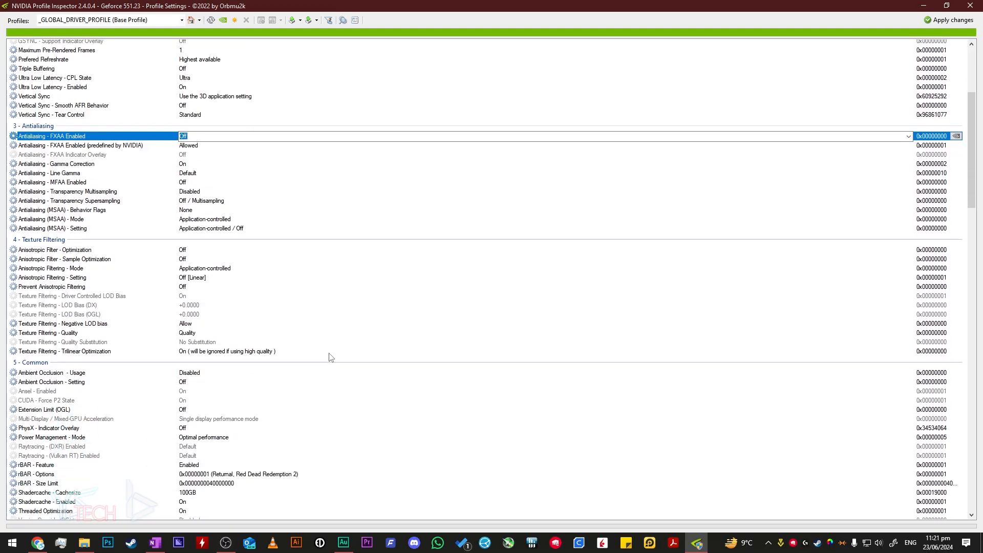
scroll("down", 3)
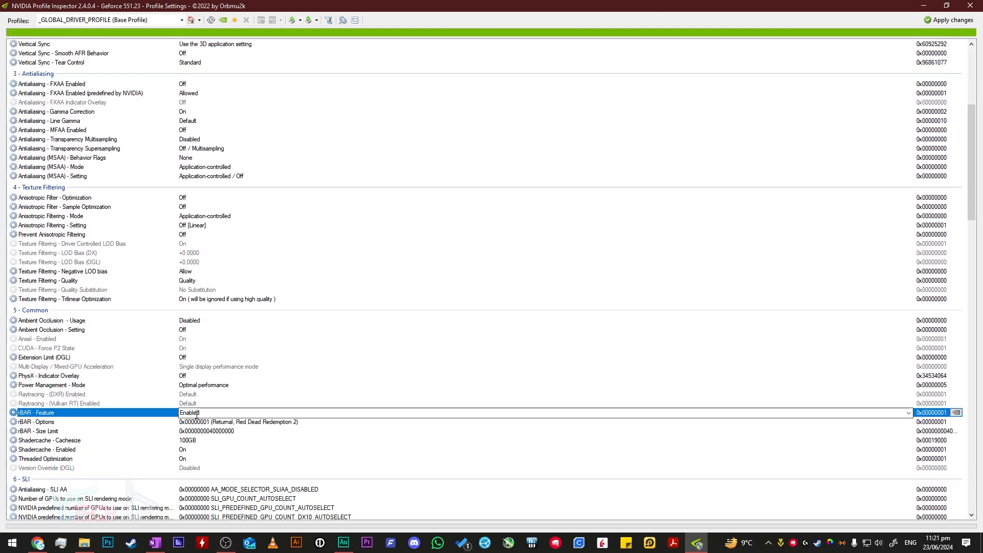
left_click(907, 413)
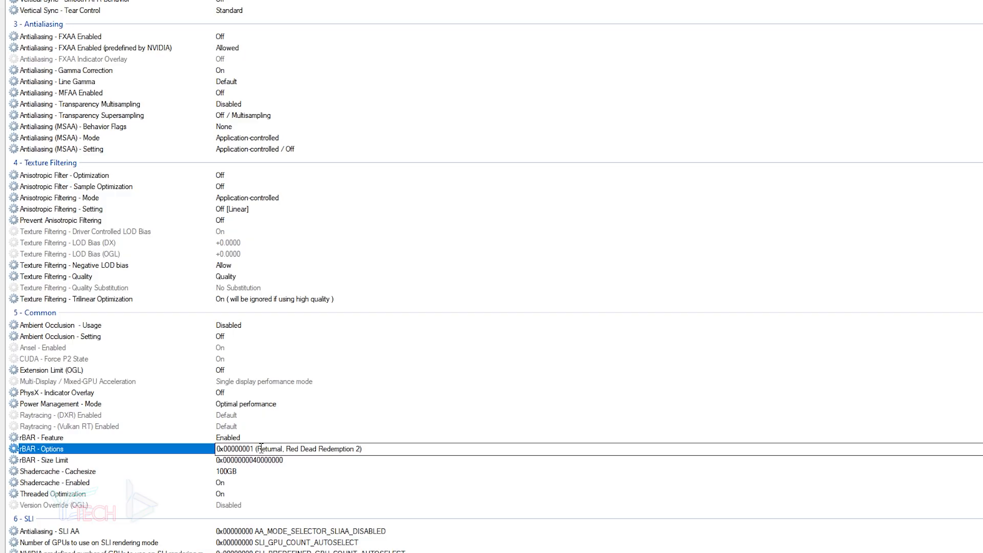
left_click(289, 460)
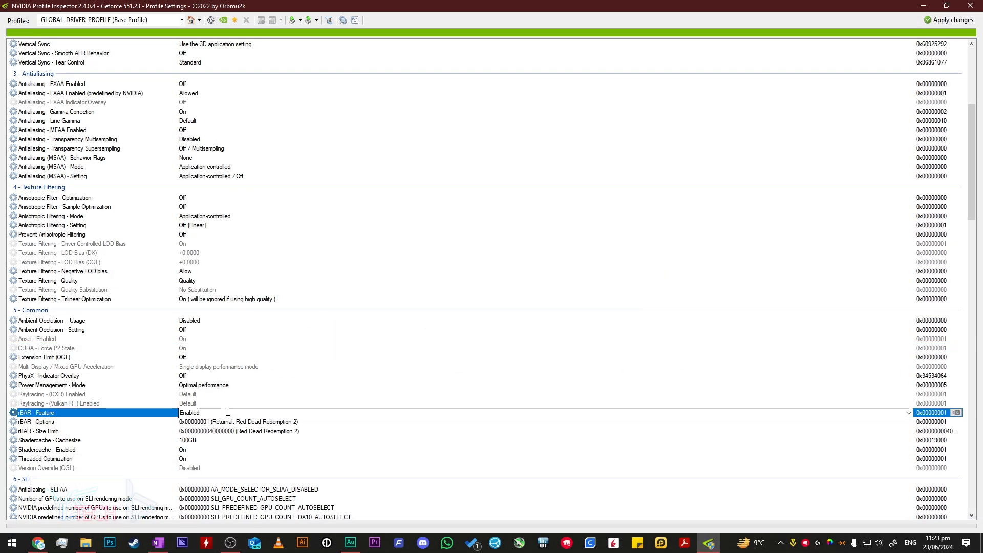
scroll("down", 3)
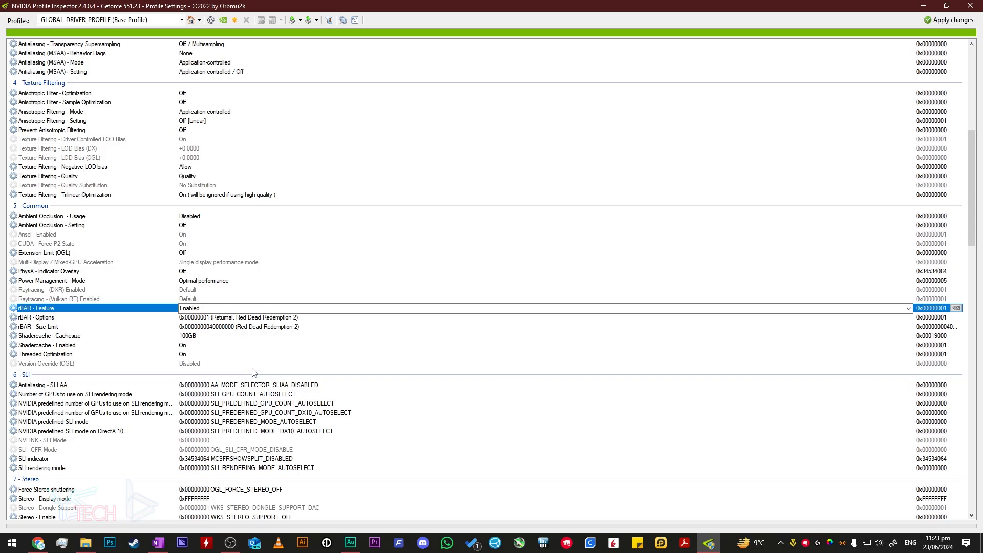
mouse_move(267, 371)
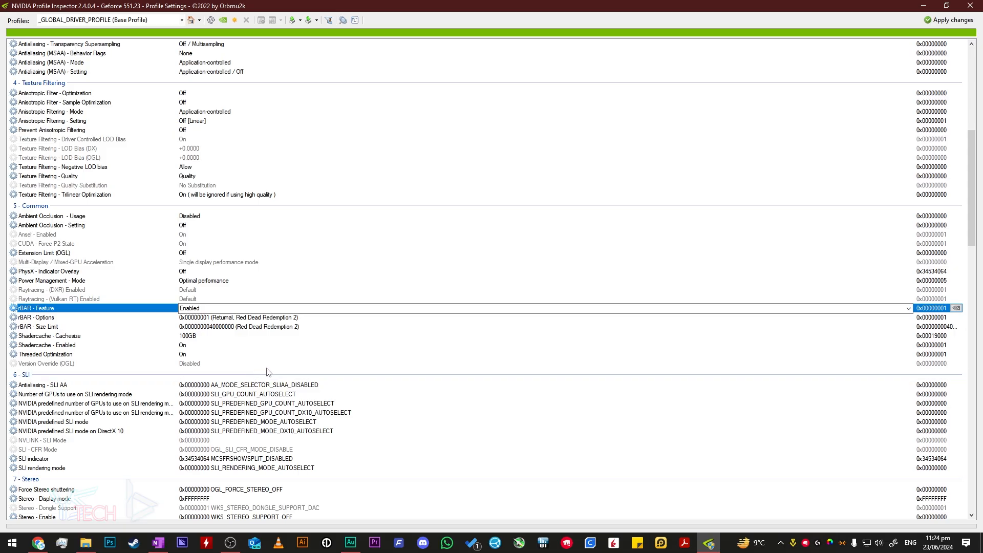
scroll("down", 3)
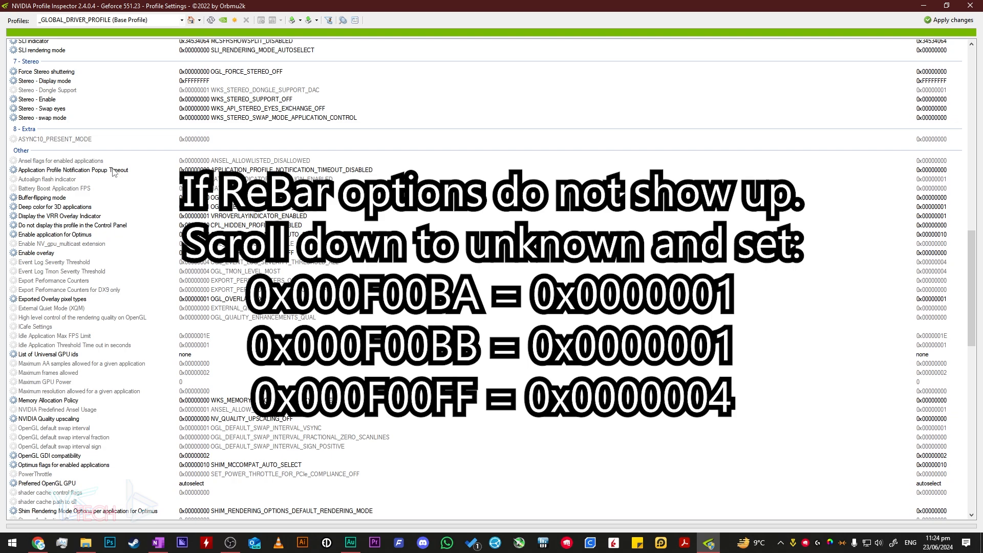
scroll("down", 3)
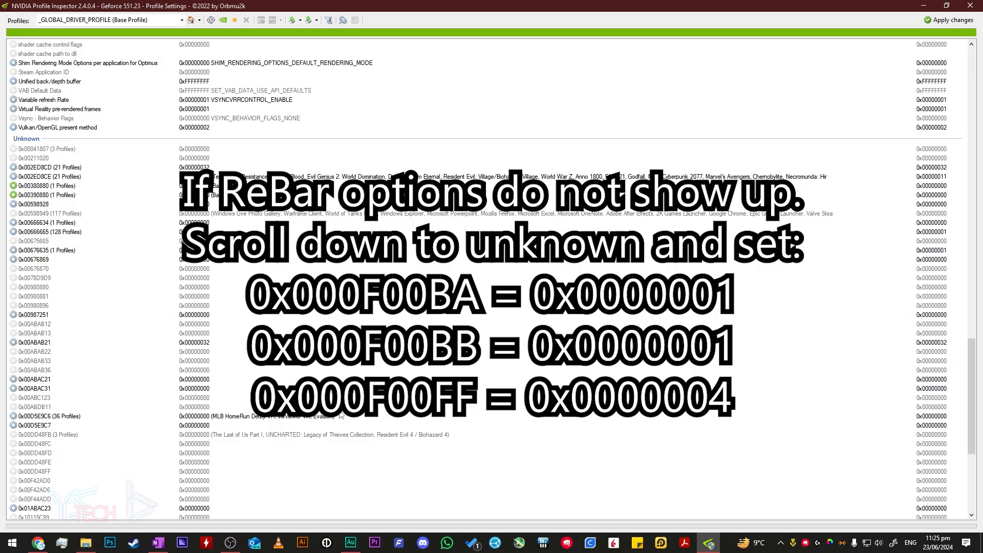
mouse_move(368, 421)
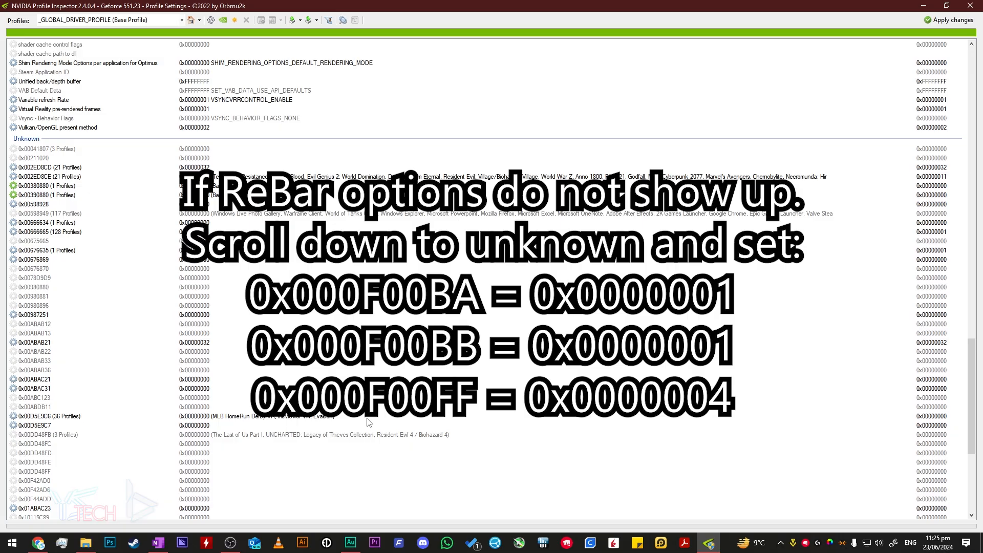
mouse_move(378, 418)
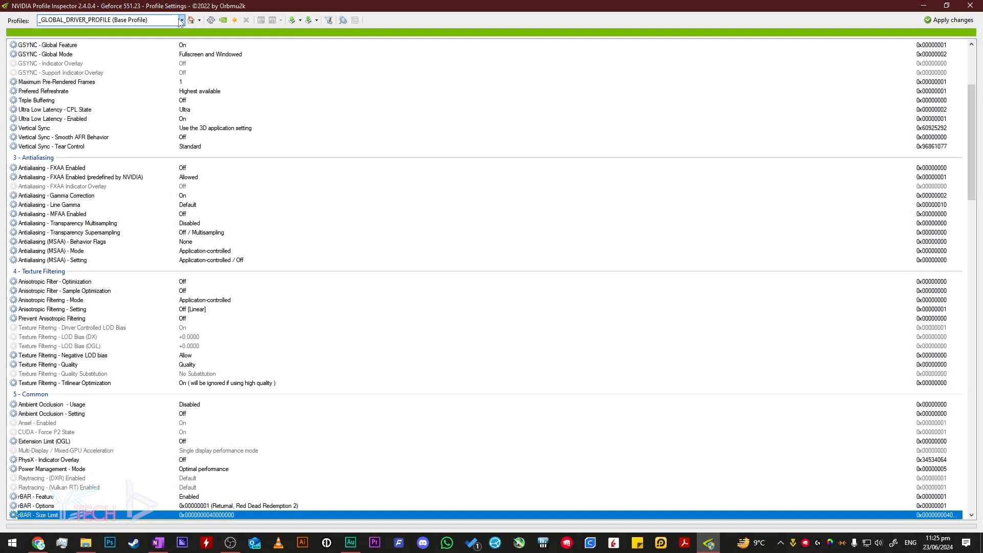
- Select the League of Legends profile from the Profiles dropdown by typing 'league'
left_click(180, 20)
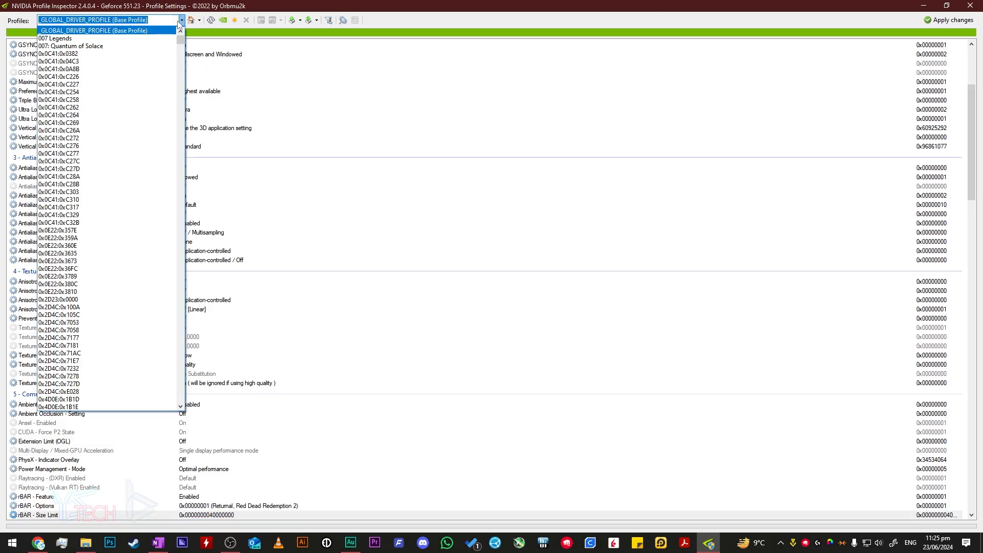
scroll("down", 3)
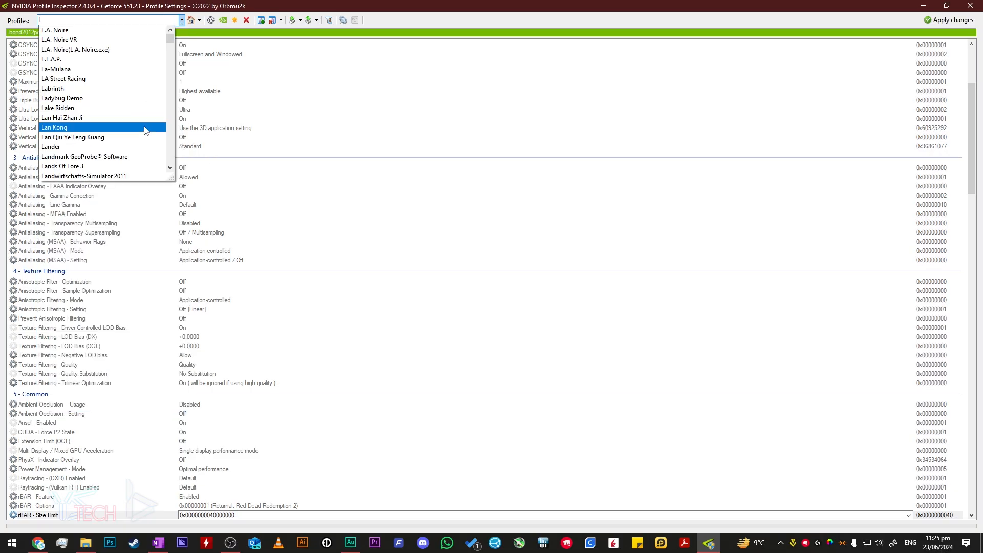
type("league")
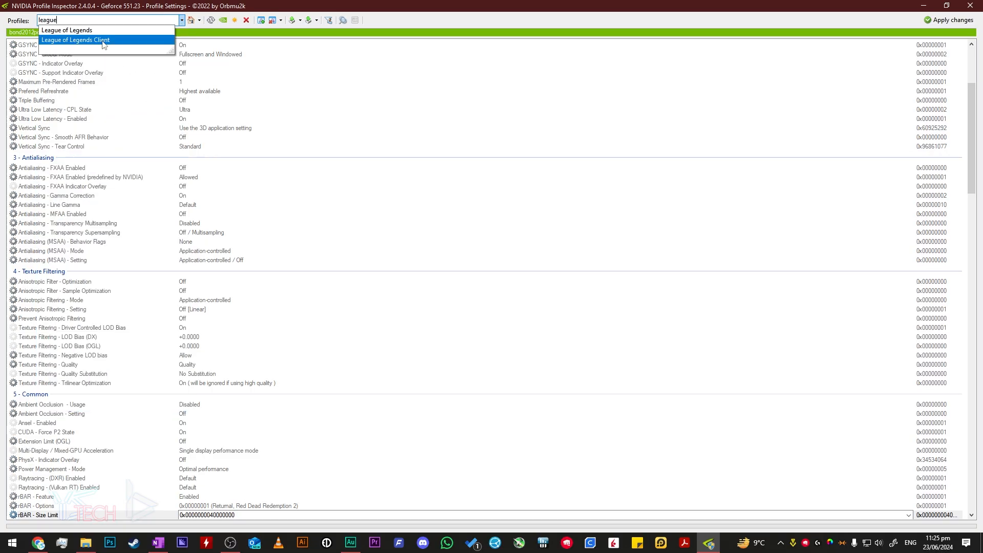
left_click(66, 30)
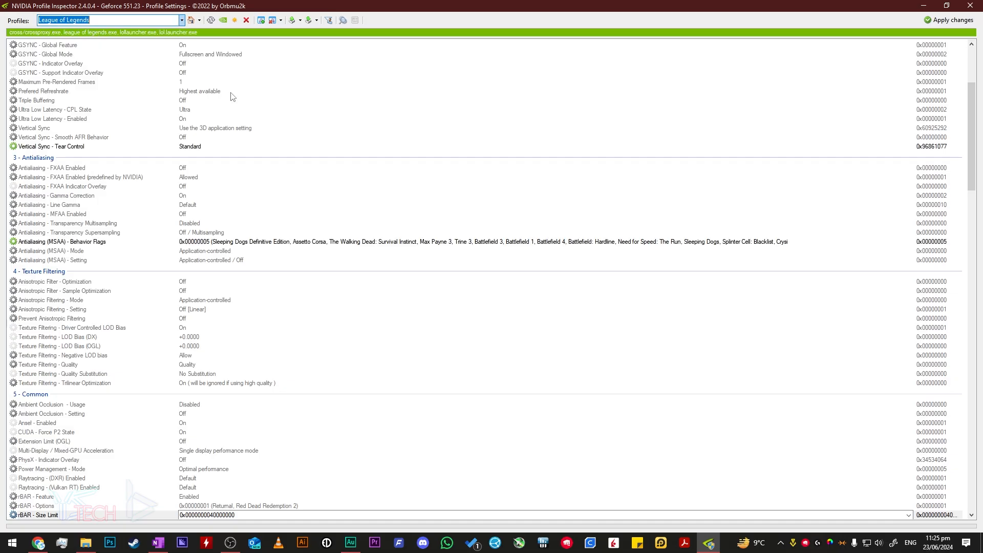
scroll("down", 3)
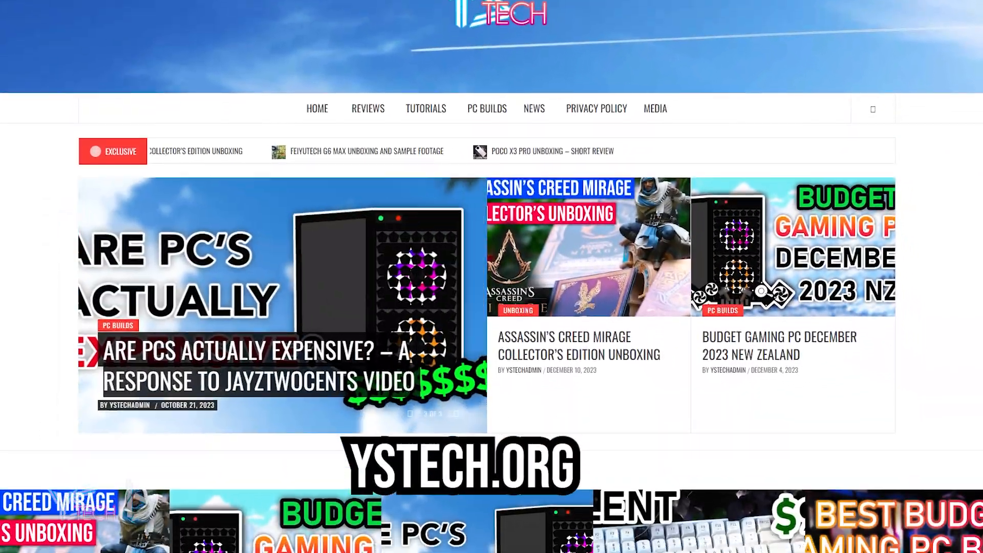
scroll("down", 3)
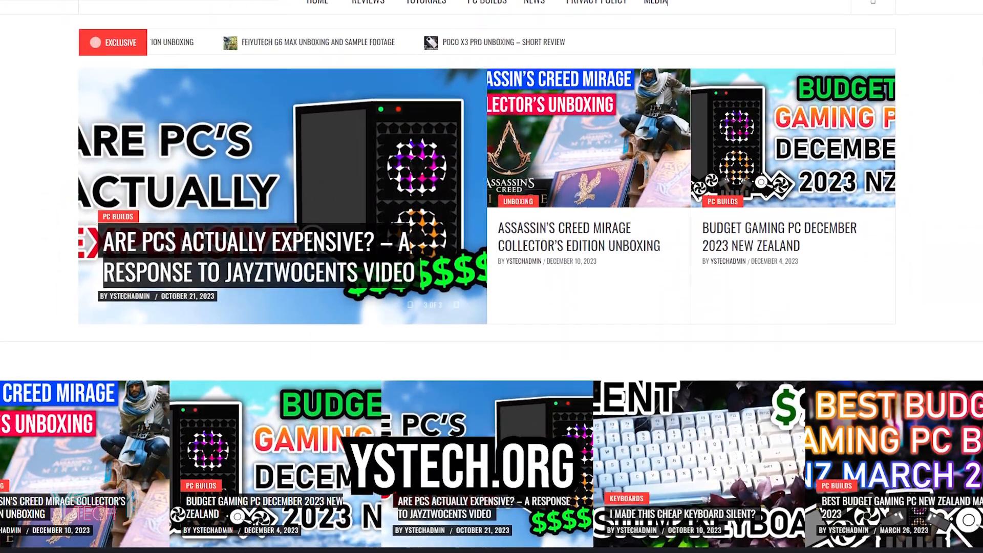